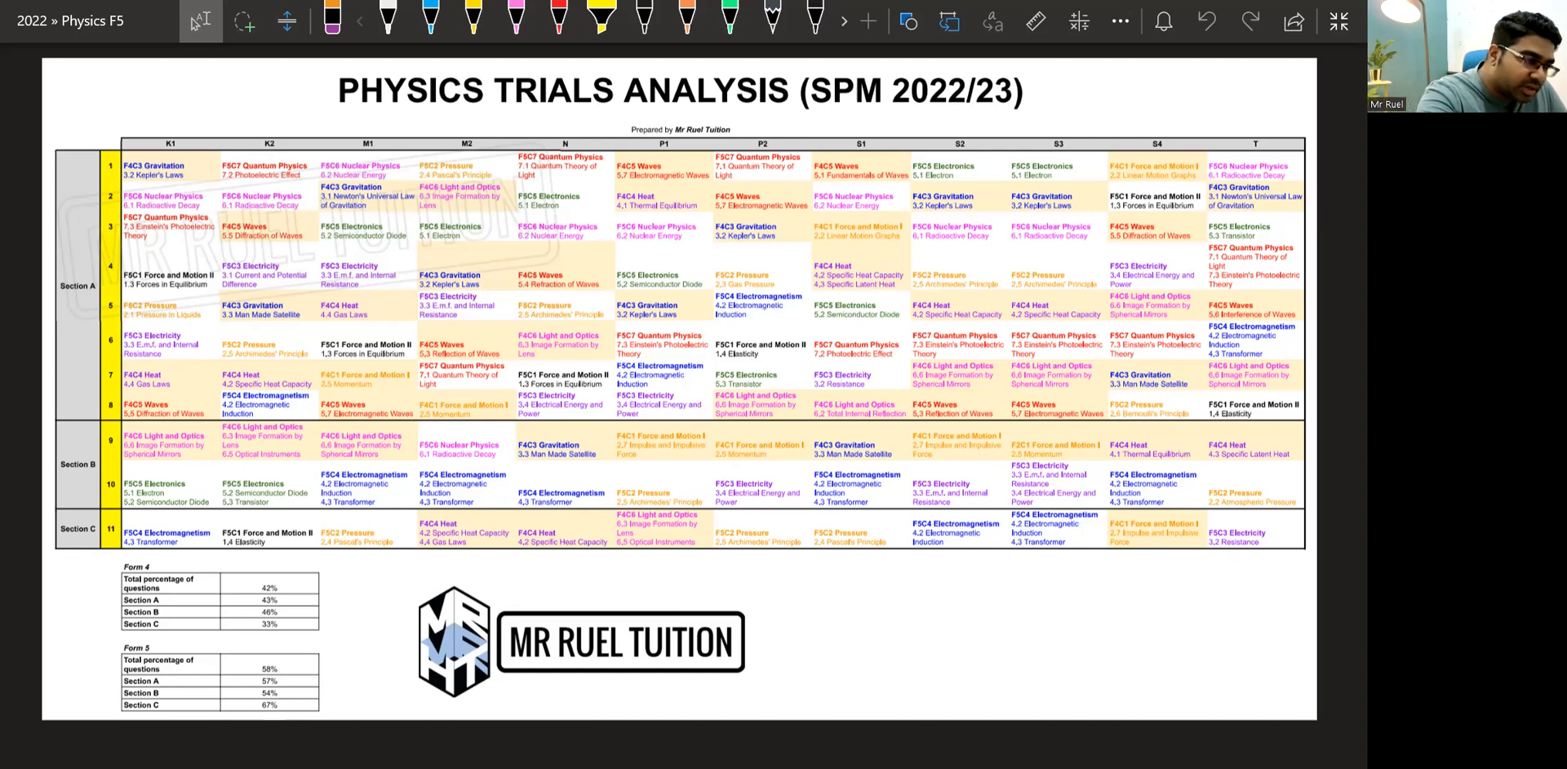
Switch the Draw pen to red ink for marking up the summary tables.
{"action": "left_click", "coordinate": [594, 23]}
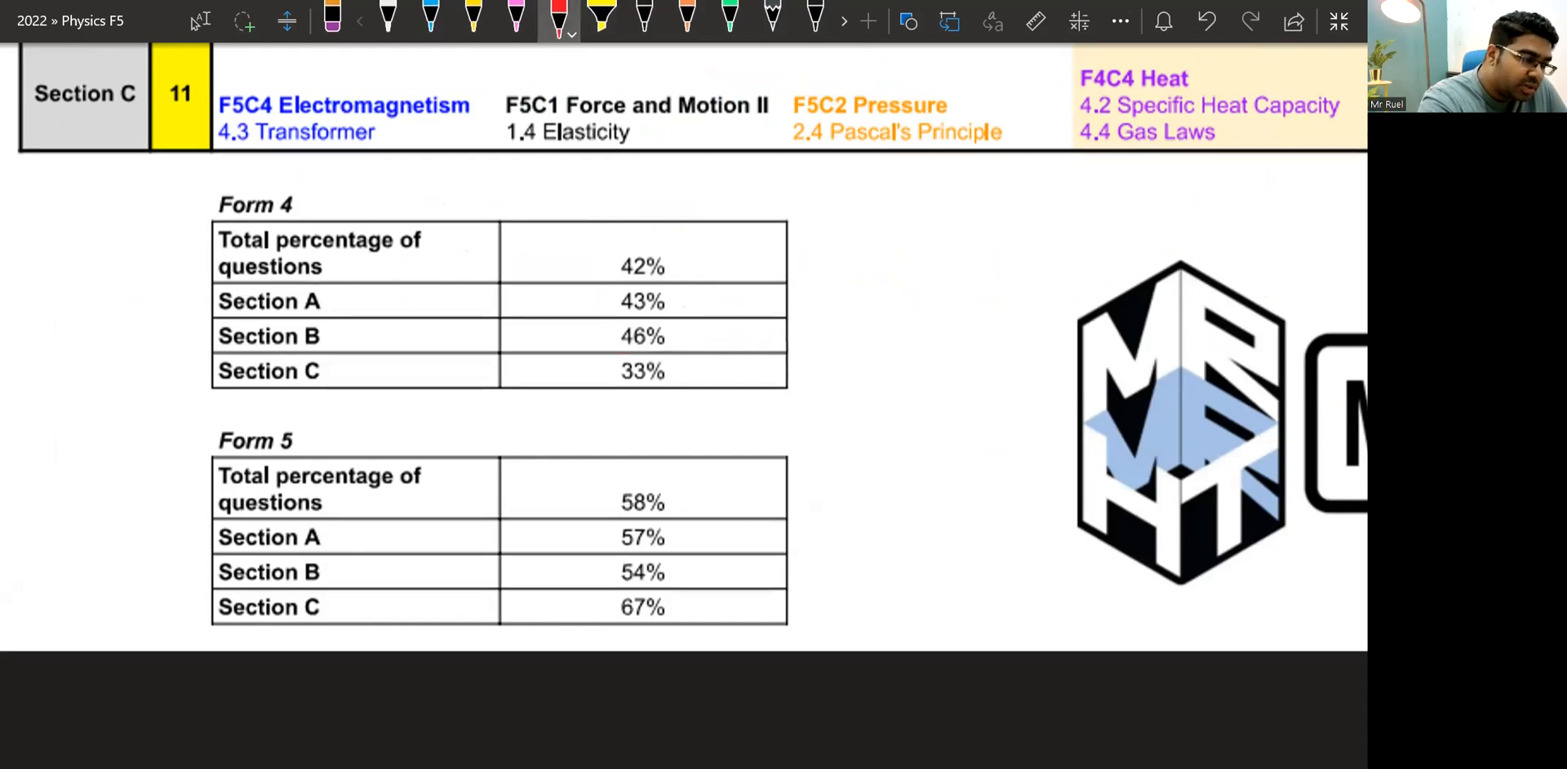
Circle the Form 4 total 42%, the Form 4 section percentages and the Form 5 Section C 67% in red.
{"action": "left_click_drag", "start_coordinate": [599, 250], "coordinate": [679, 291]}
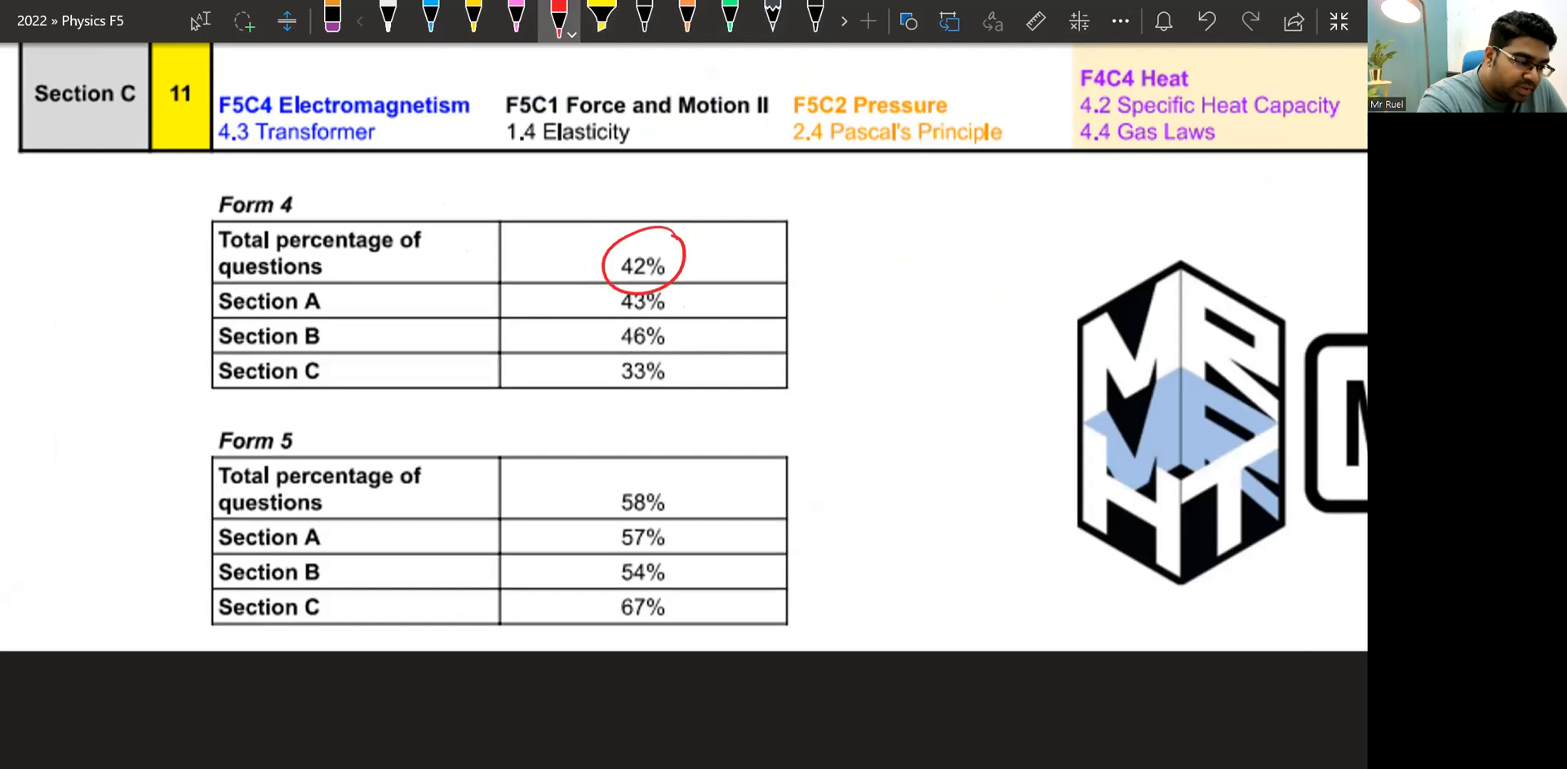
{"action": "left_click_drag", "start_coordinate": [599, 489], "coordinate": [689, 509]}
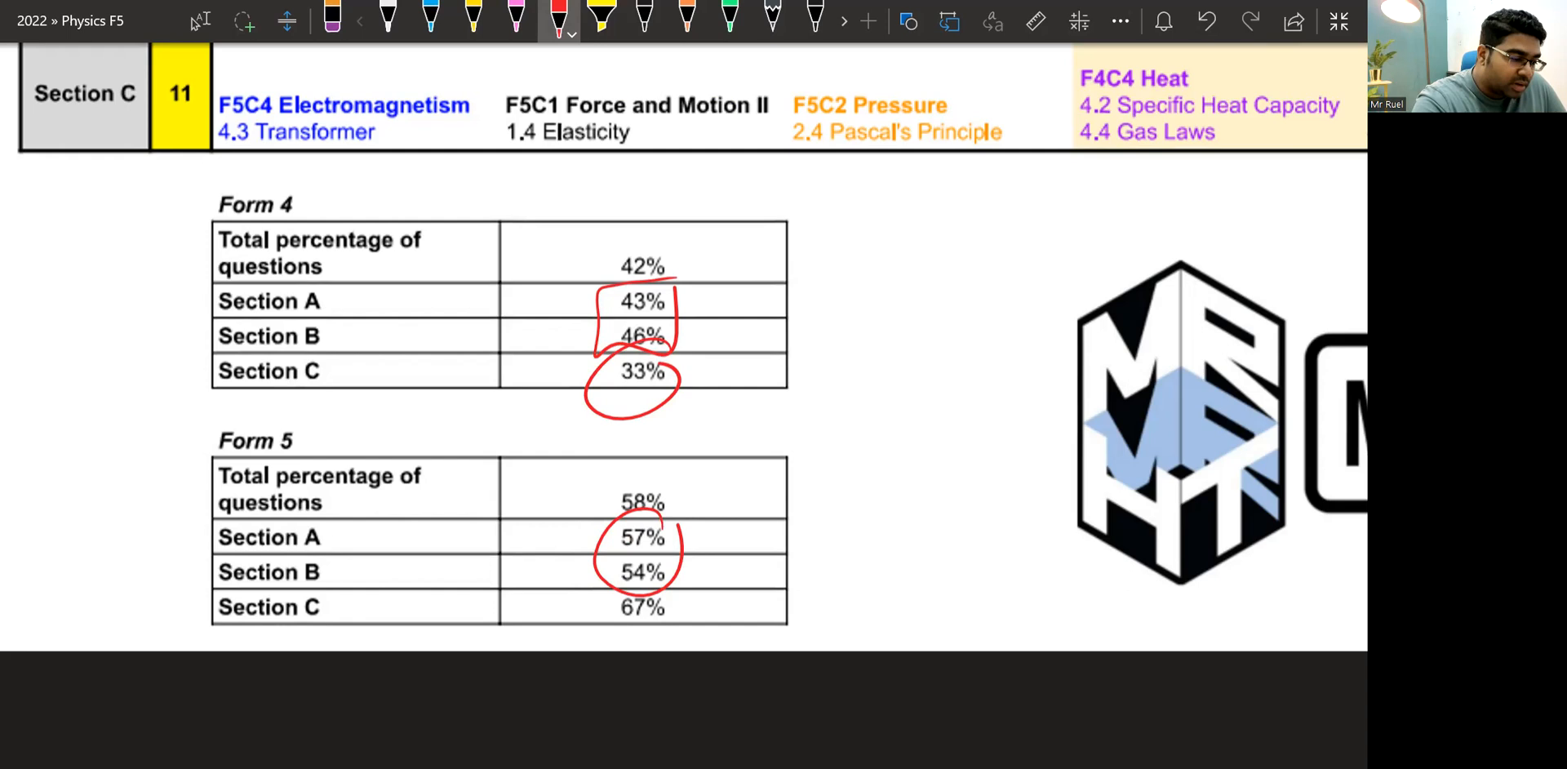
{"action": "left_click_drag", "start_coordinate": [640, 599], "coordinate": [640, 640]}
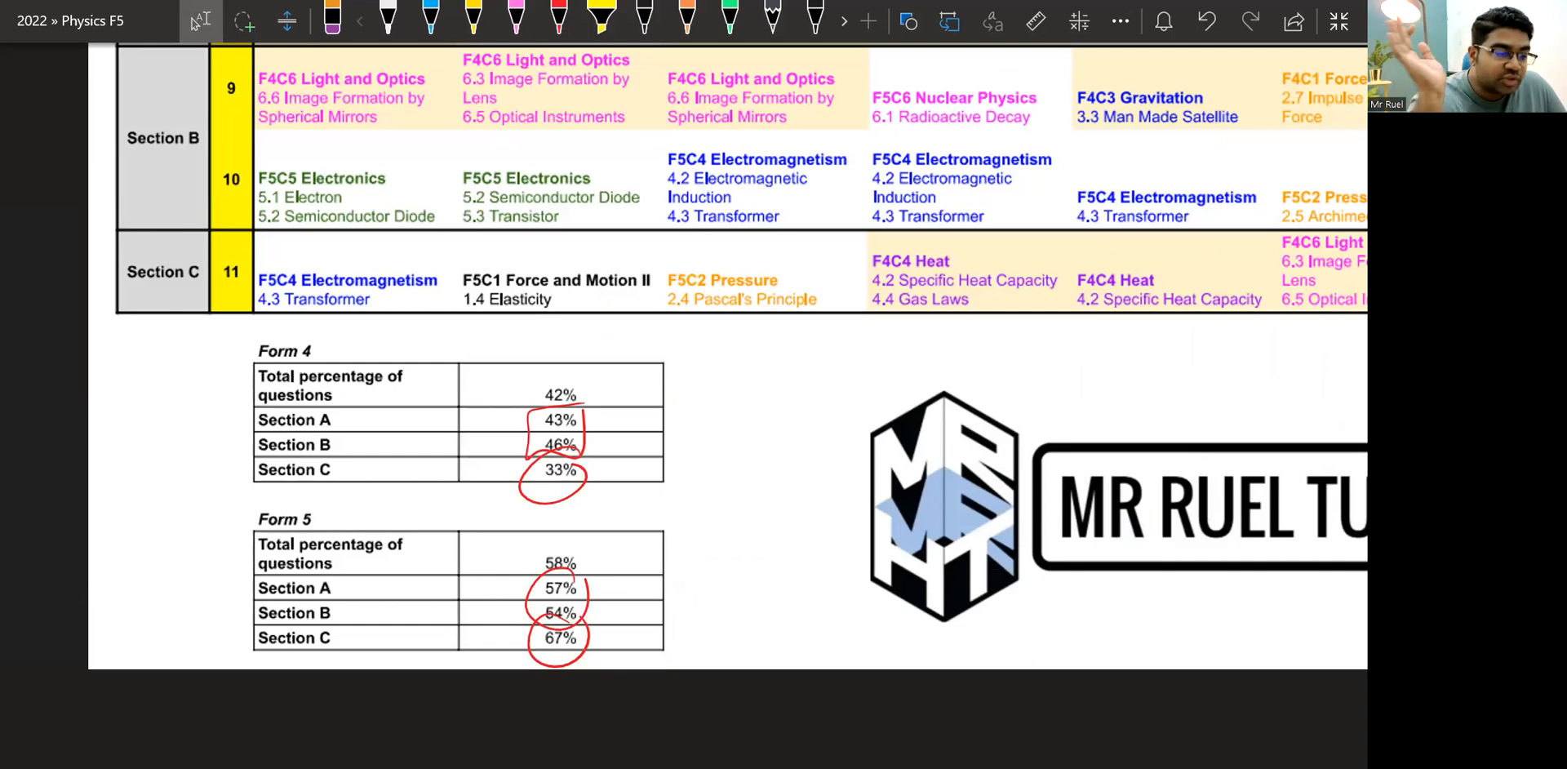
Scroll to the full table and switch to the yellow highlighter for Section A topics.
{"action": "scroll", "scroll_direction": "down", "scroll_amount": 3}
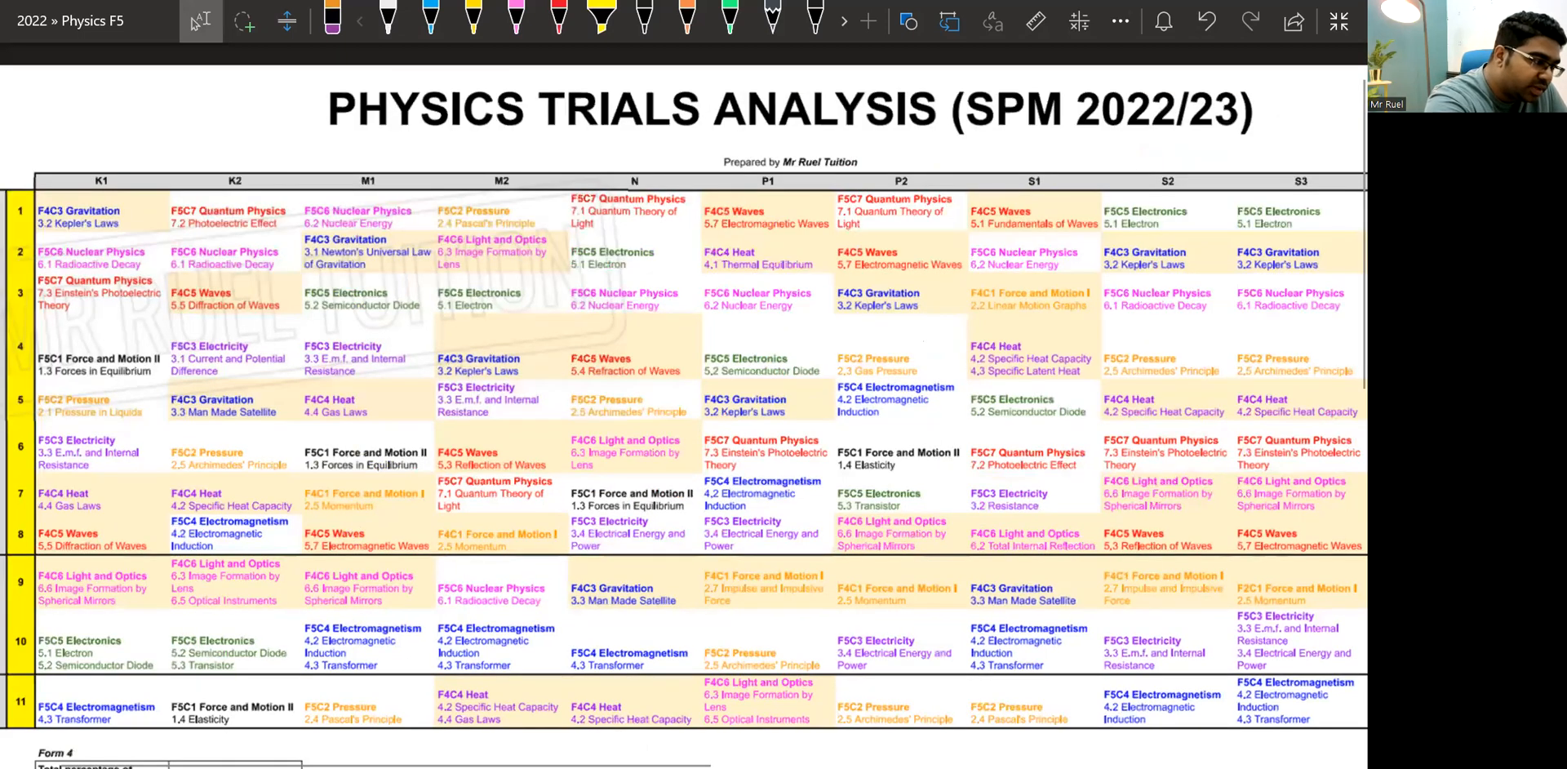
{"action": "left_click", "coordinate": [591, 18]}
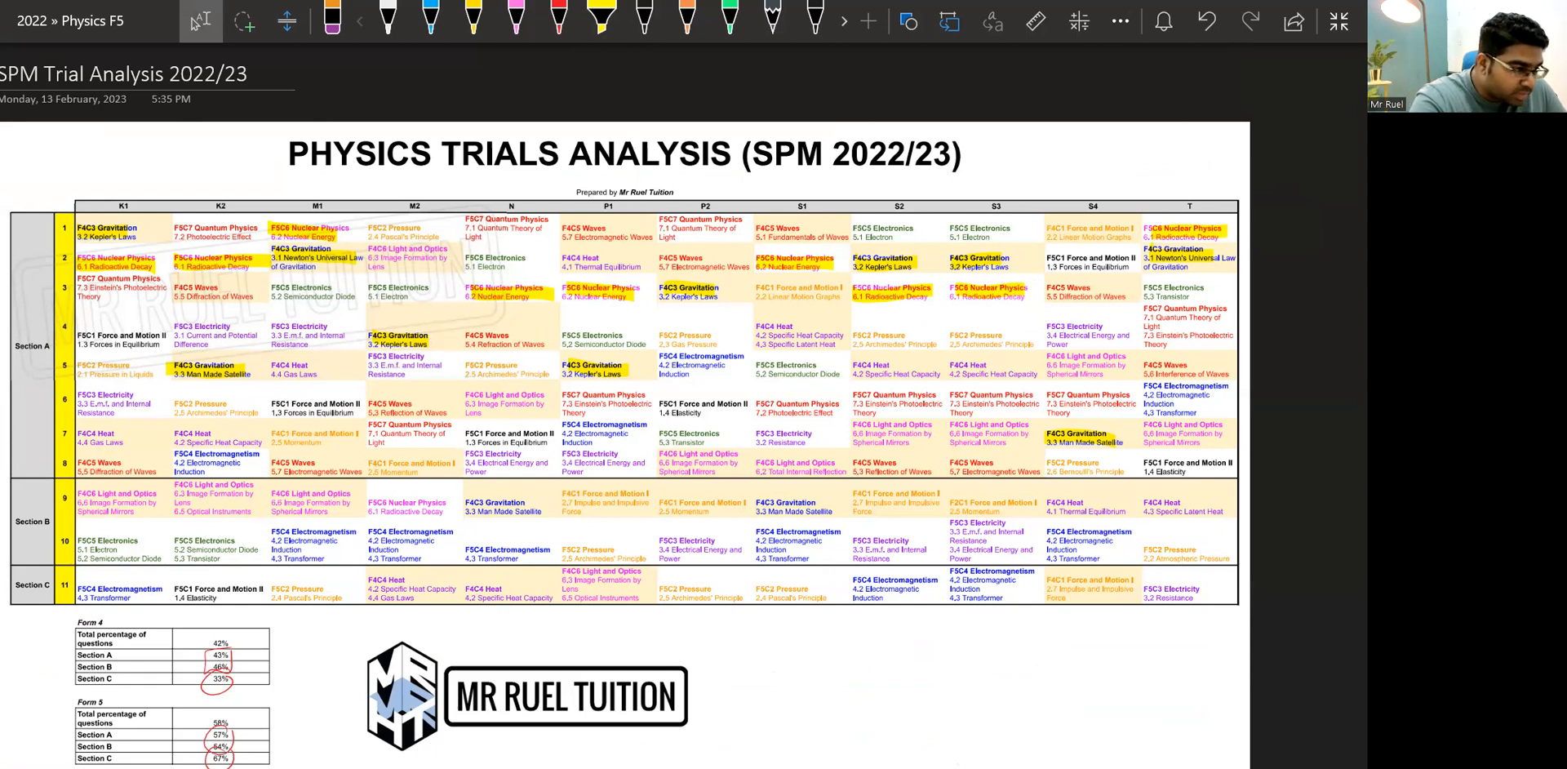
Change the Draw tool to ring the highlighted Gravitation 'Man Made Satellite' cell.
{"action": "left_click", "coordinate": [564, 15]}
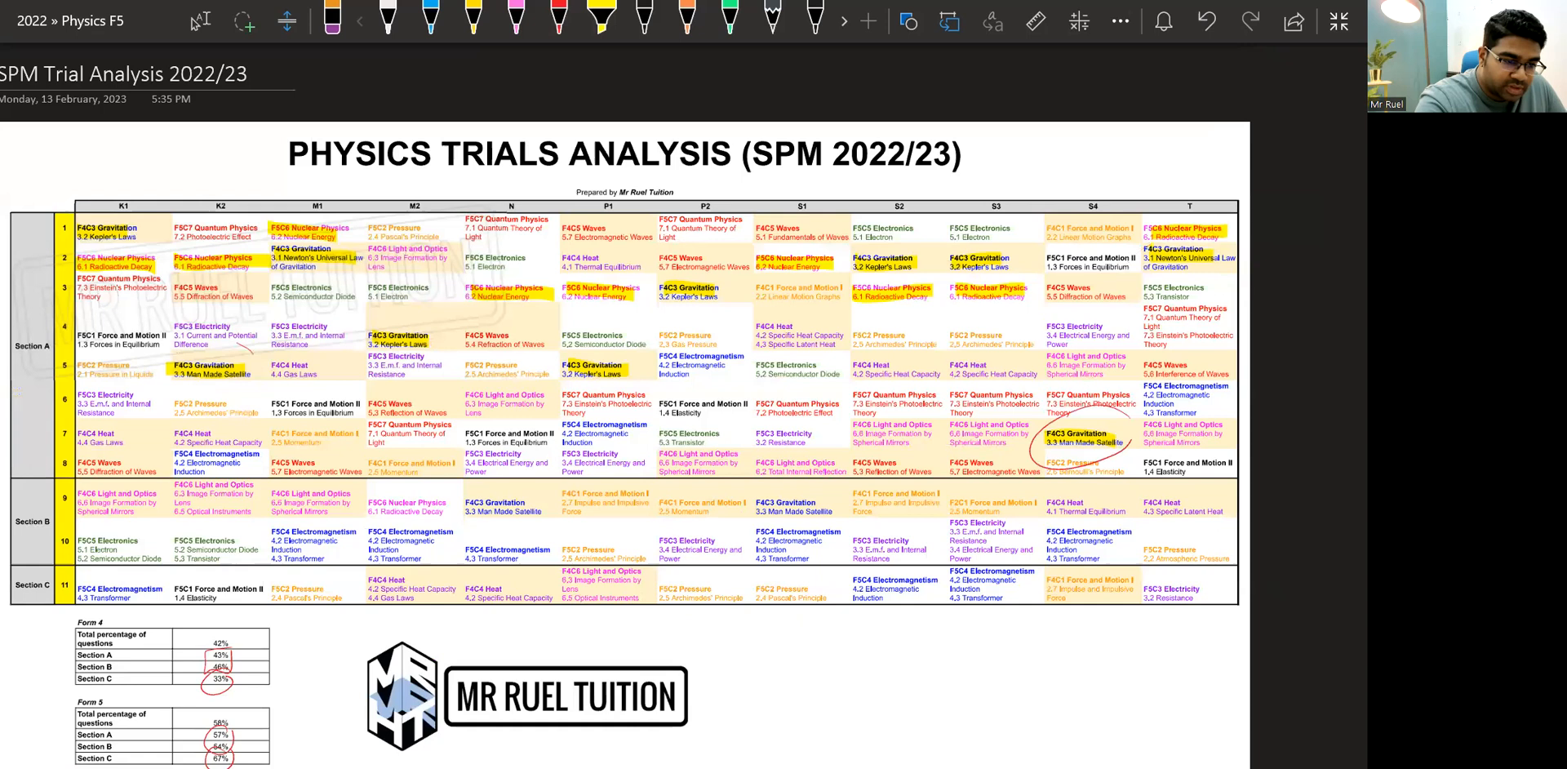
Reselect the yellow highlighter to mark Waves, Electronics, Electricity and Heat cells in Section A.
{"action": "left_click", "coordinate": [593, 17]}
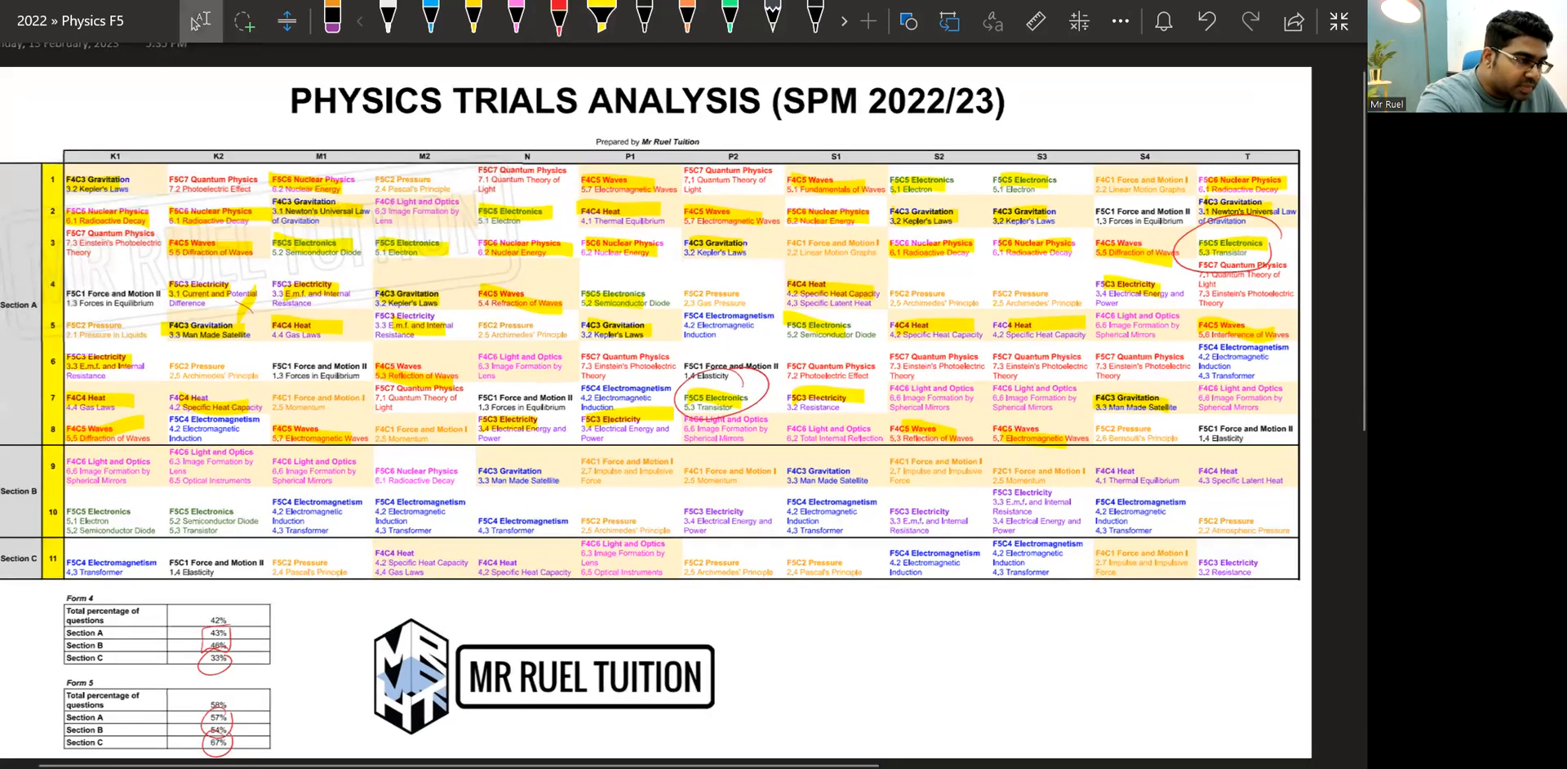
{"action": "left_click", "coordinate": [590, 15]}
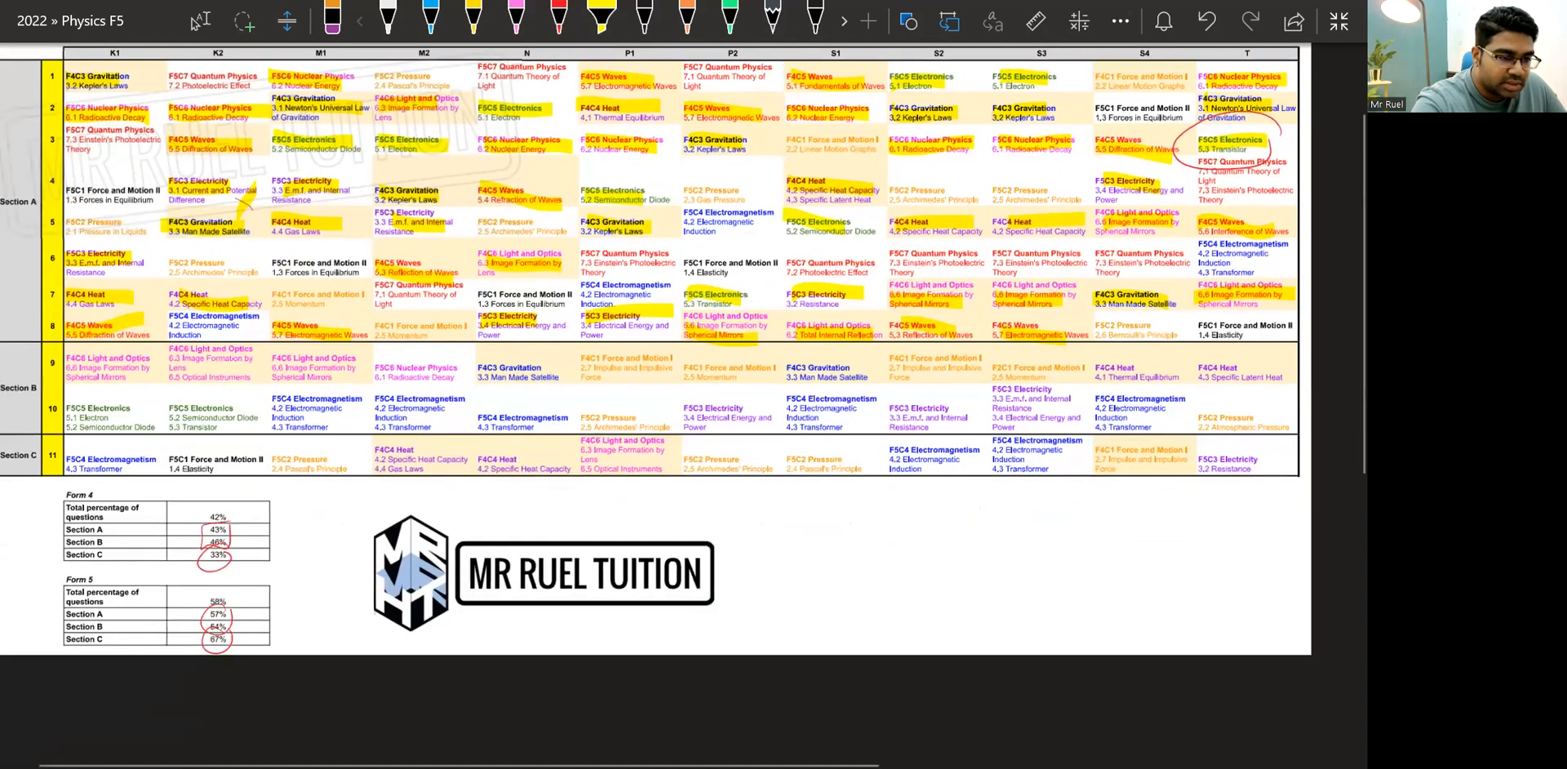
Scroll to Section B to highlight the F5C4 Electromagnetism cells in the tenth question row.
{"action": "scroll", "scroll_direction": "down", "scroll_amount": 3}
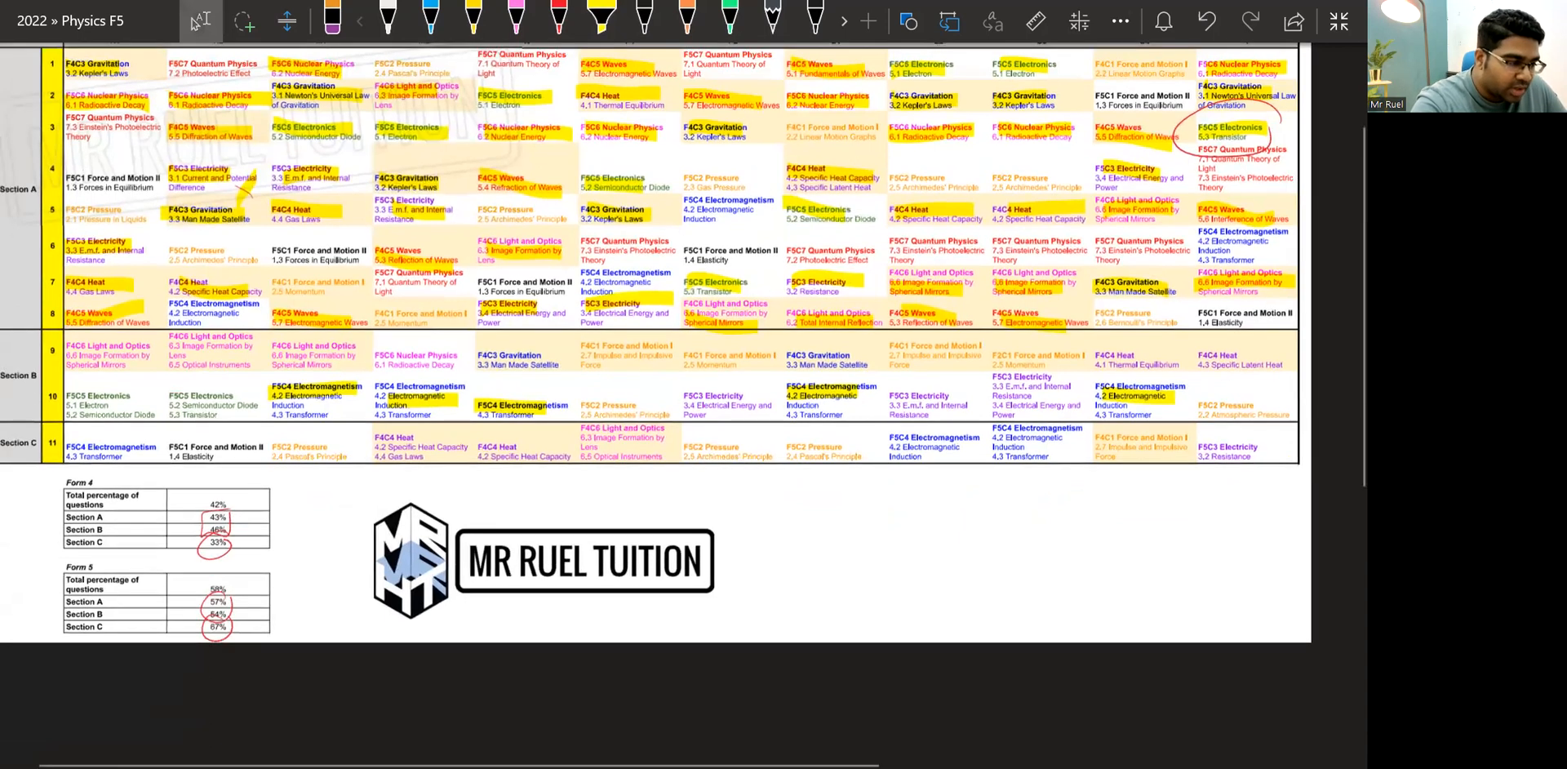
{"action": "scroll", "scroll_direction": "up", "scroll_amount": 3}
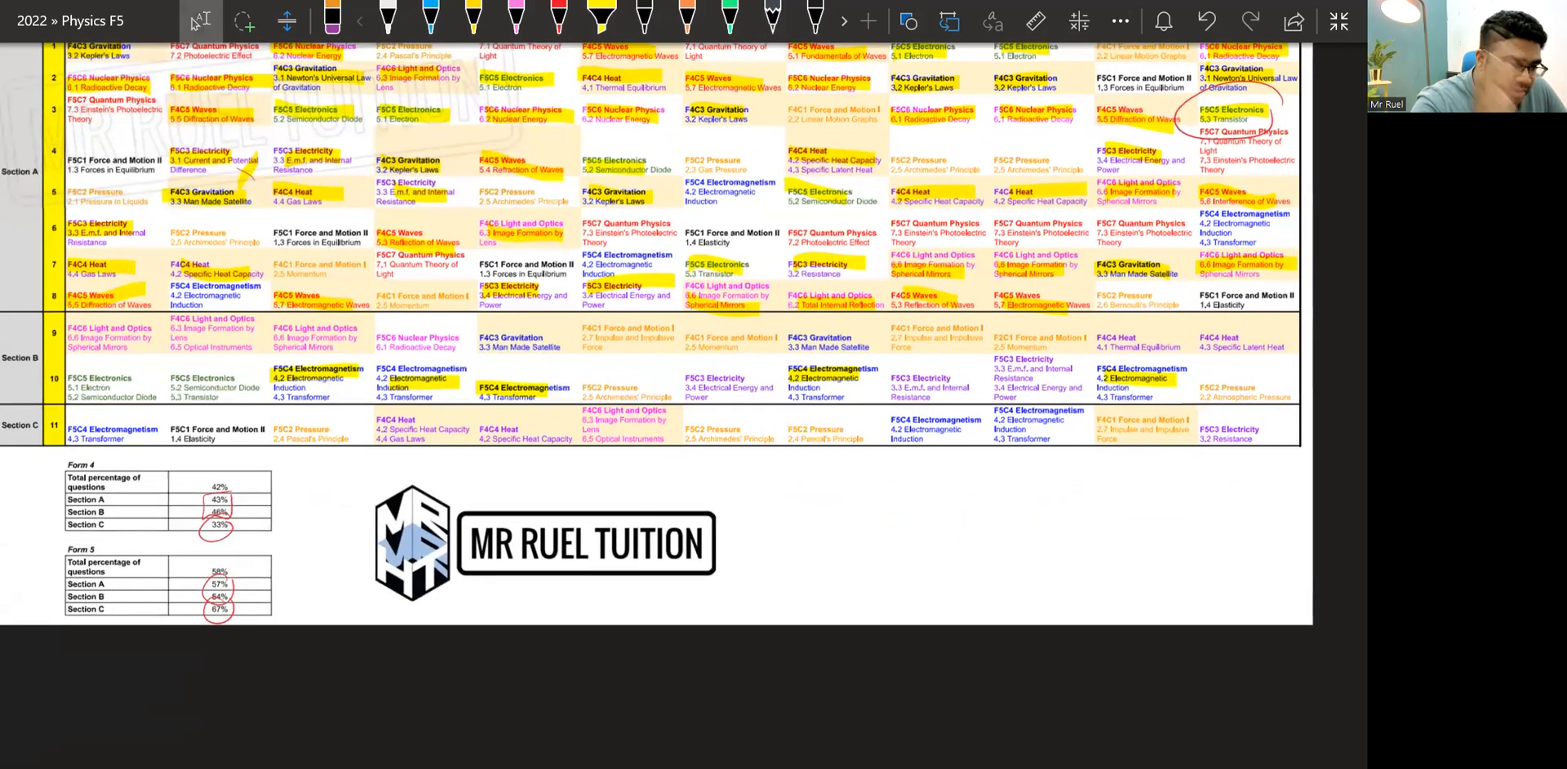
{"action": "scroll", "scroll_direction": "down", "scroll_amount": 3}
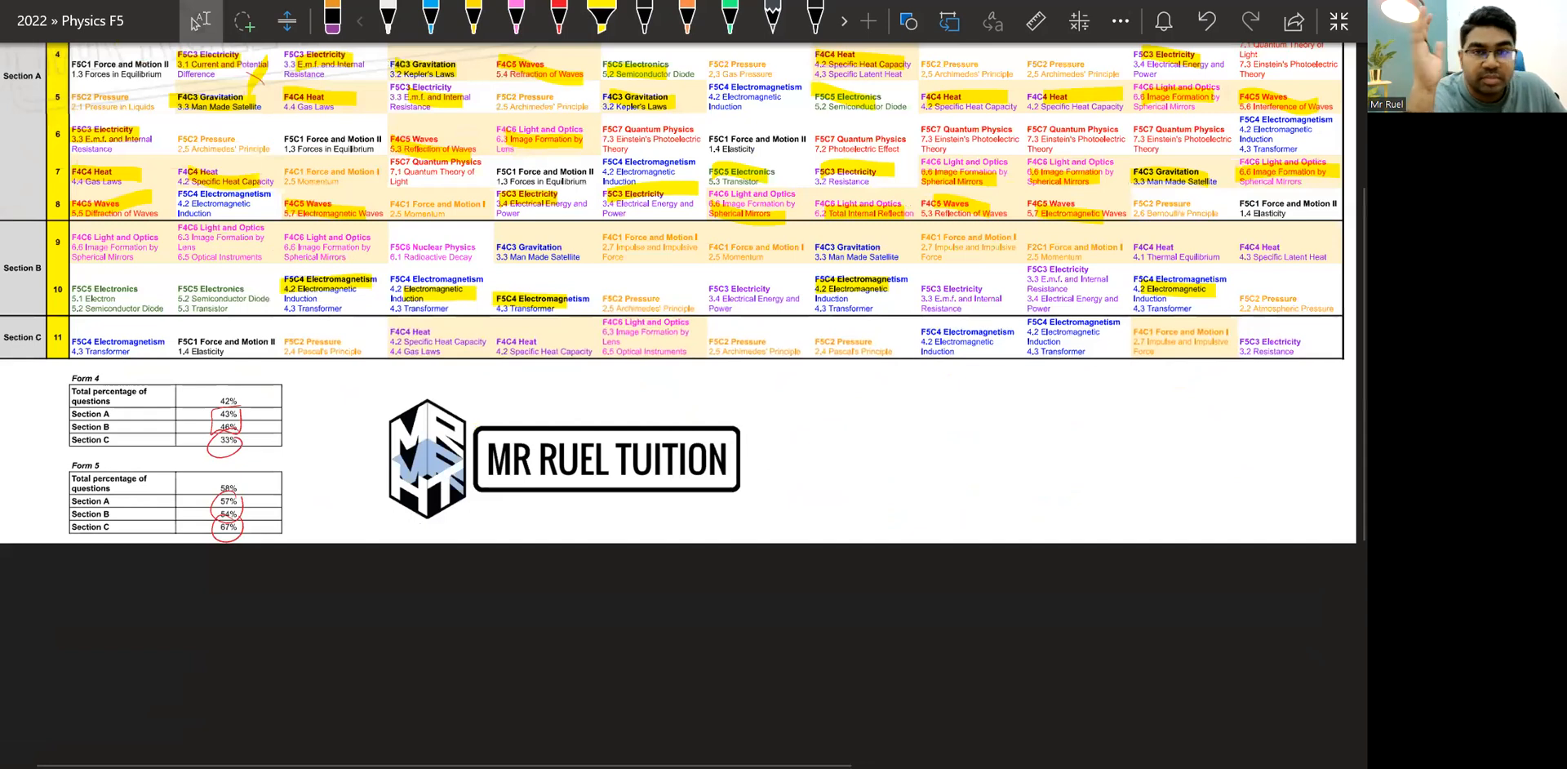